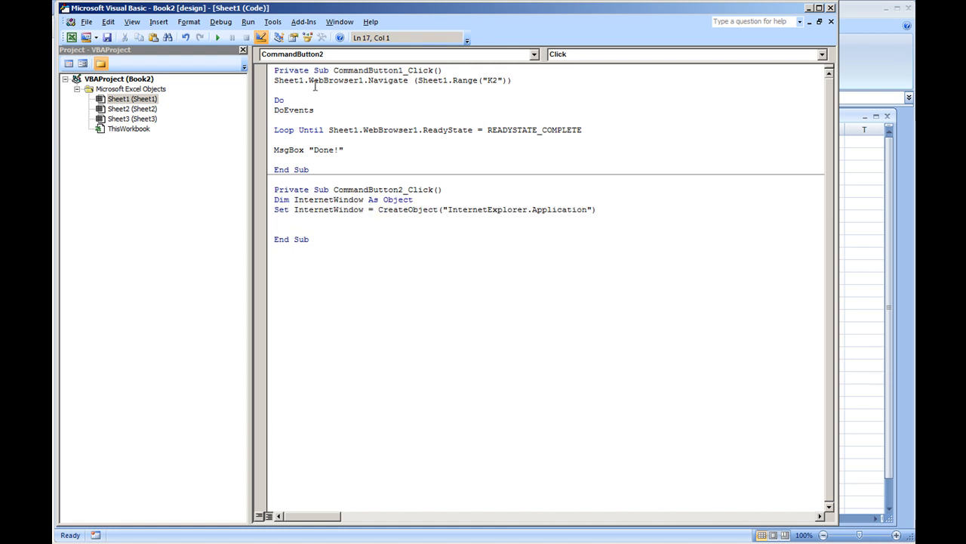
pyautogui.write('InternetWindow.Navigate("')
pyautogui.write('Loop Until InternetWindow.ReadyState = READYSTATE_COMPLETE')
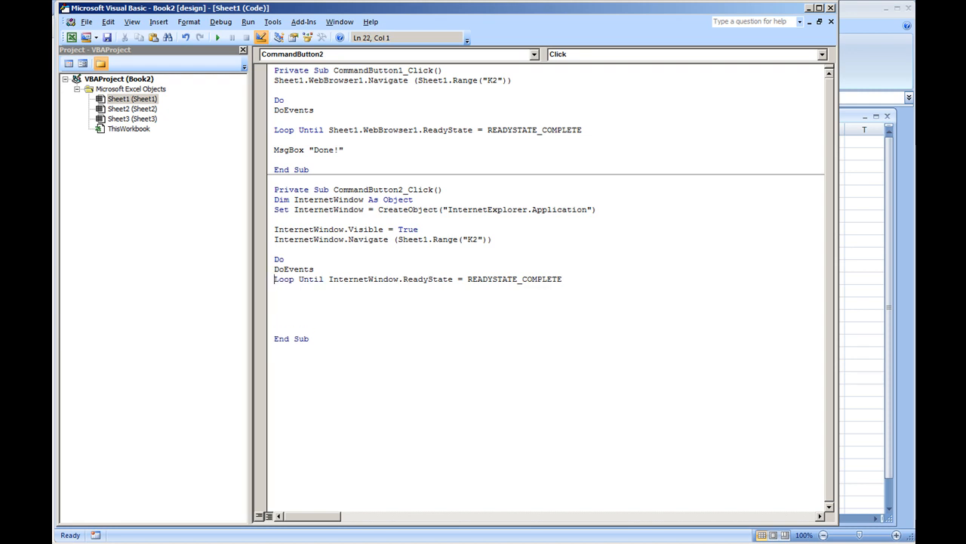
pyautogui.write('MsgB')
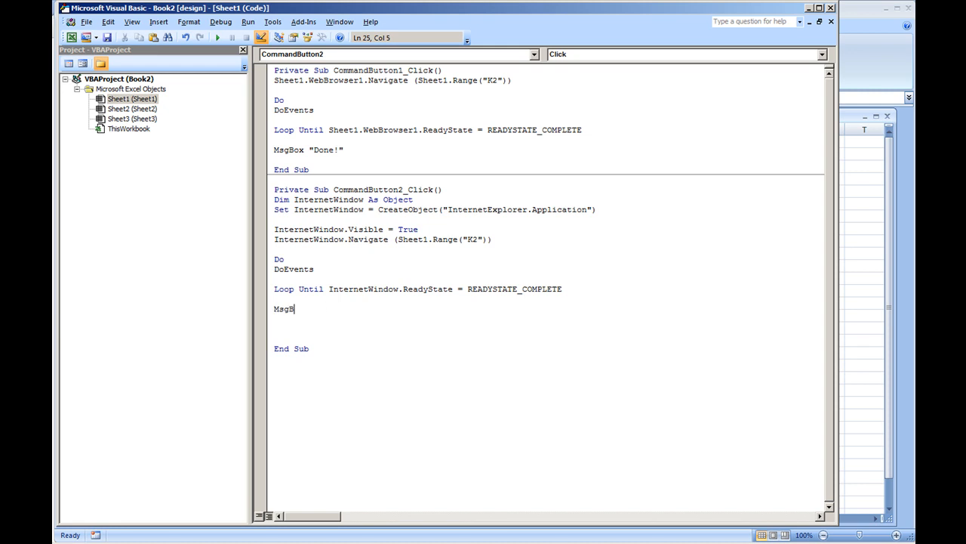